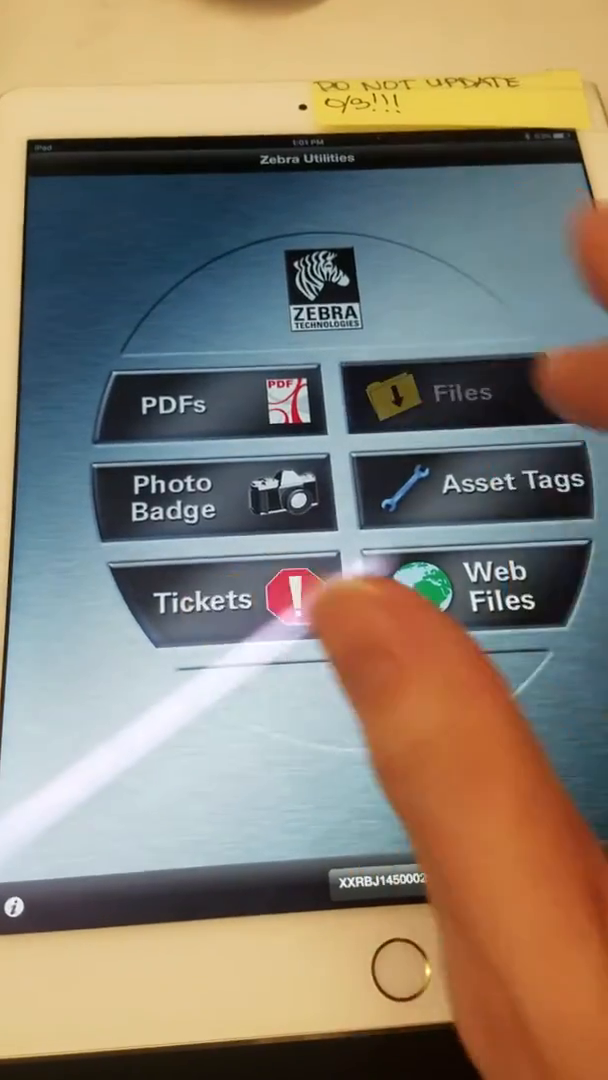
Step: Open the name.fmt label format from the stored Files list
click(460, 392)
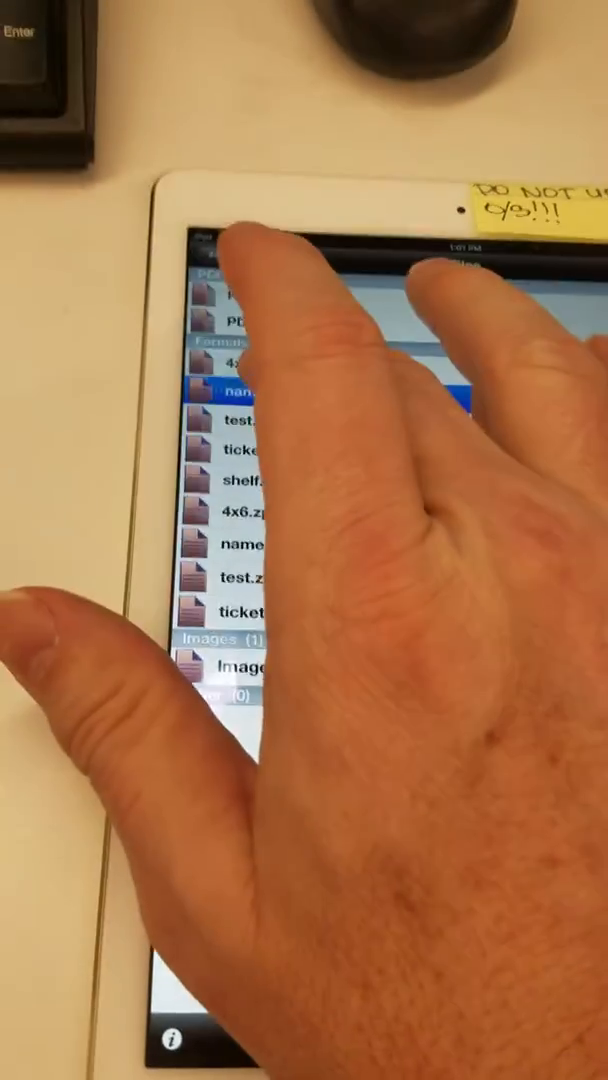
click(240, 390)
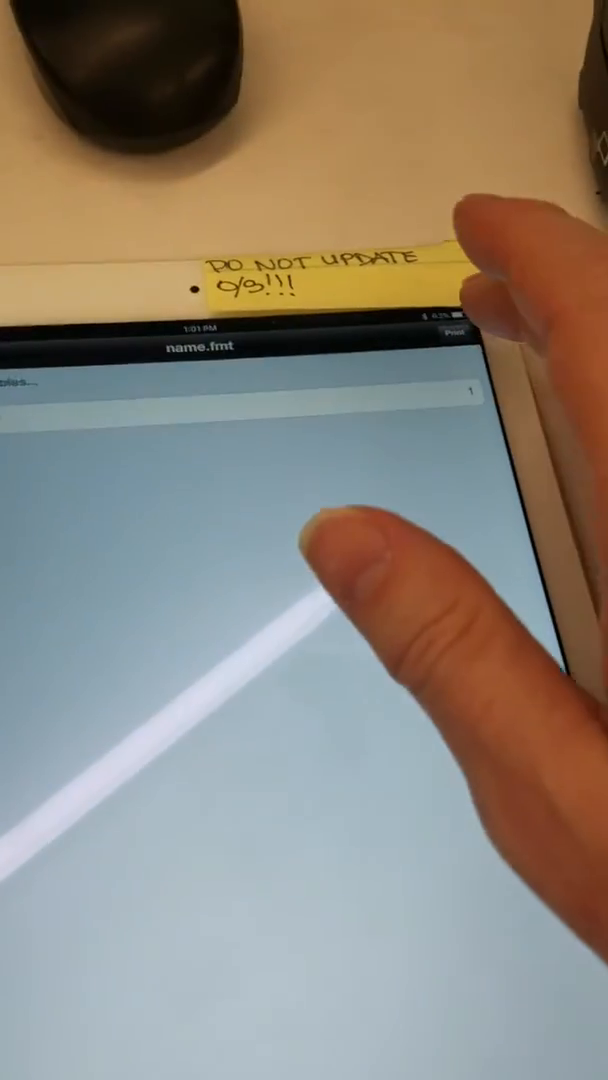